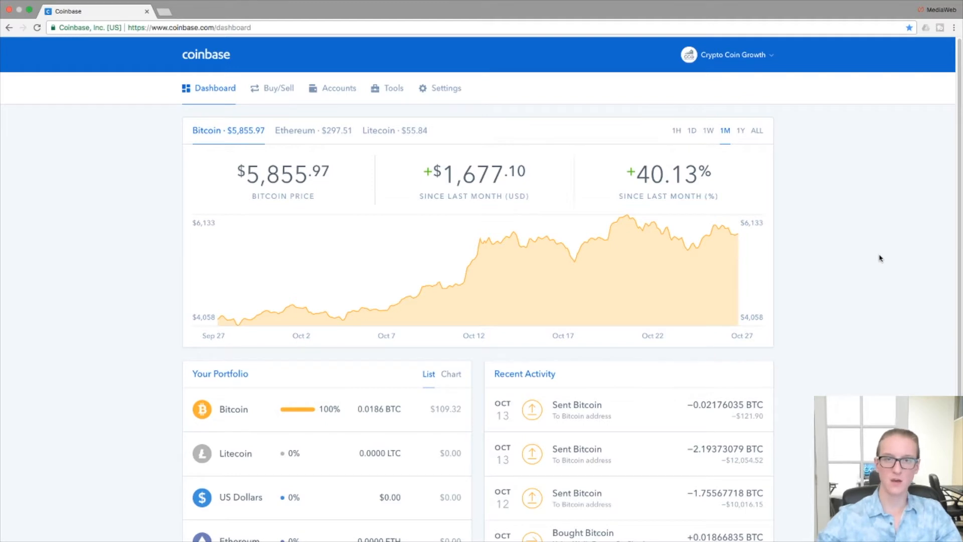
mouse_move(512, 232)
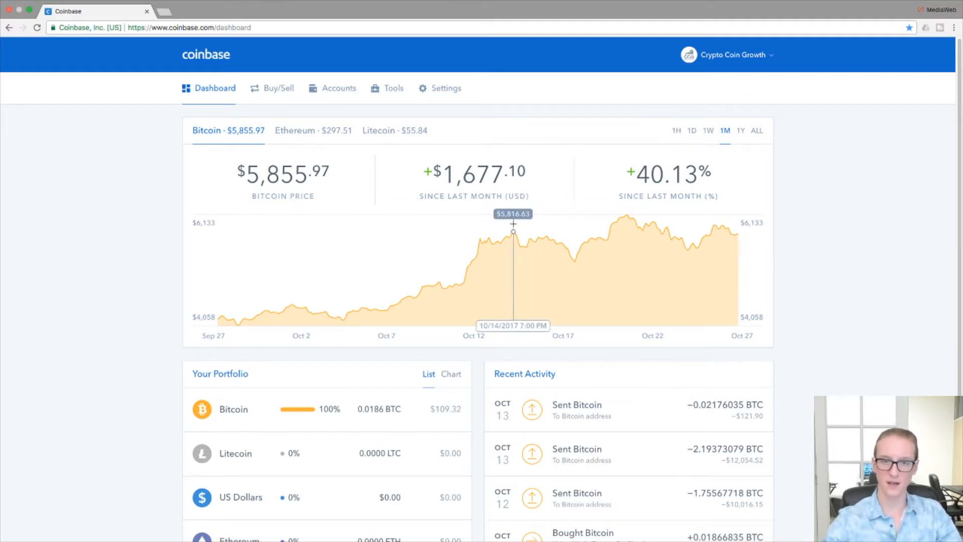
Step: Open account Settings and its Payment Methods tab
left_click(445, 88)
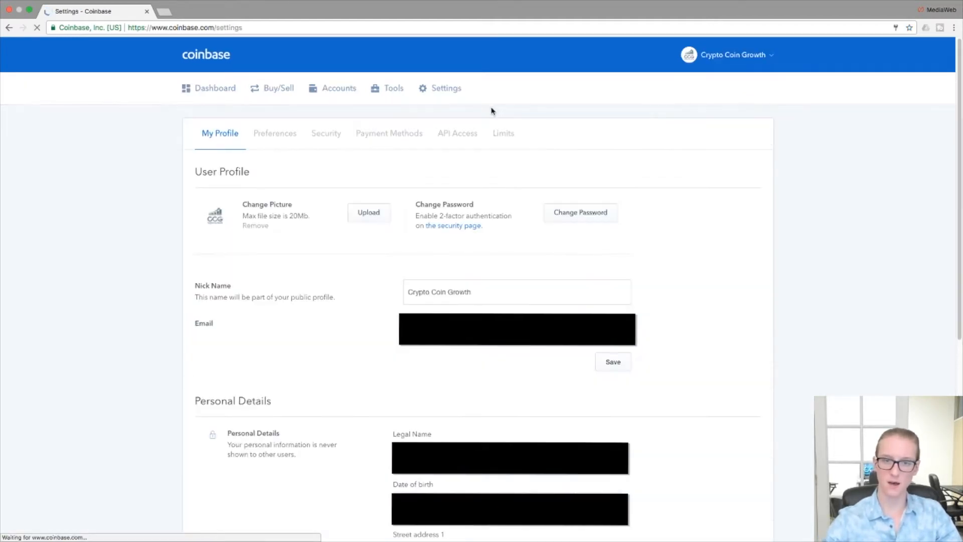
left_click(389, 134)
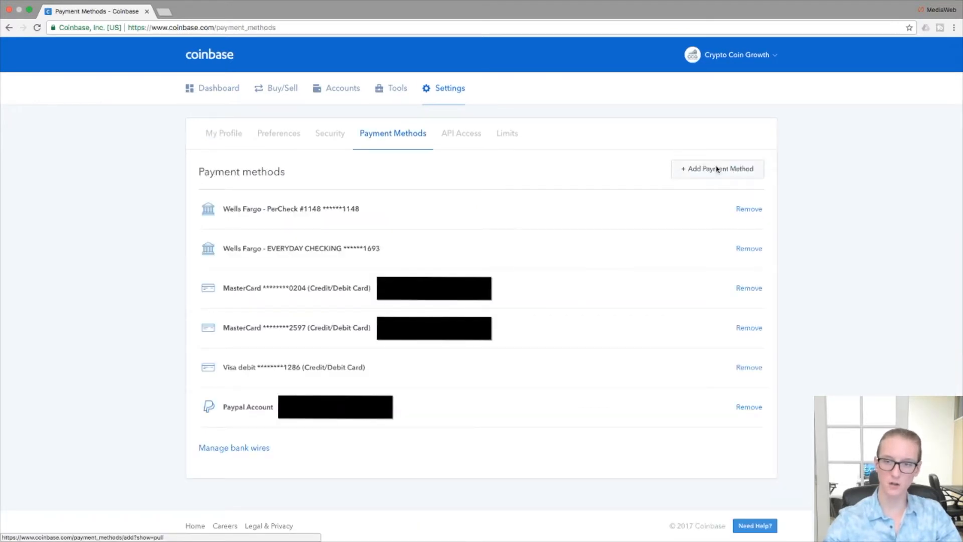
Step: Start adding a payment method to reach the Link Your Bank list
left_click(716, 169)
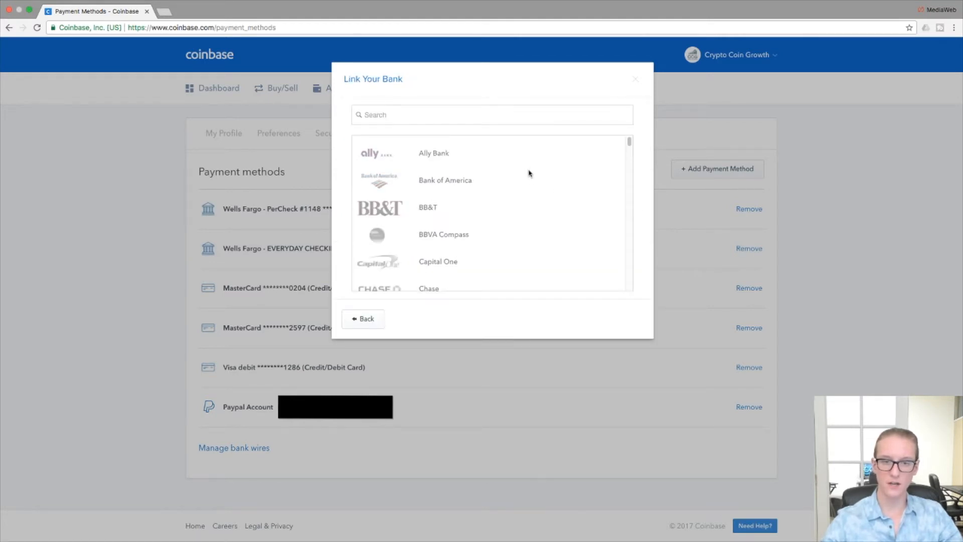
Step: Scroll through the supported banks, then go back to the payment-method types
scroll("down", 3)
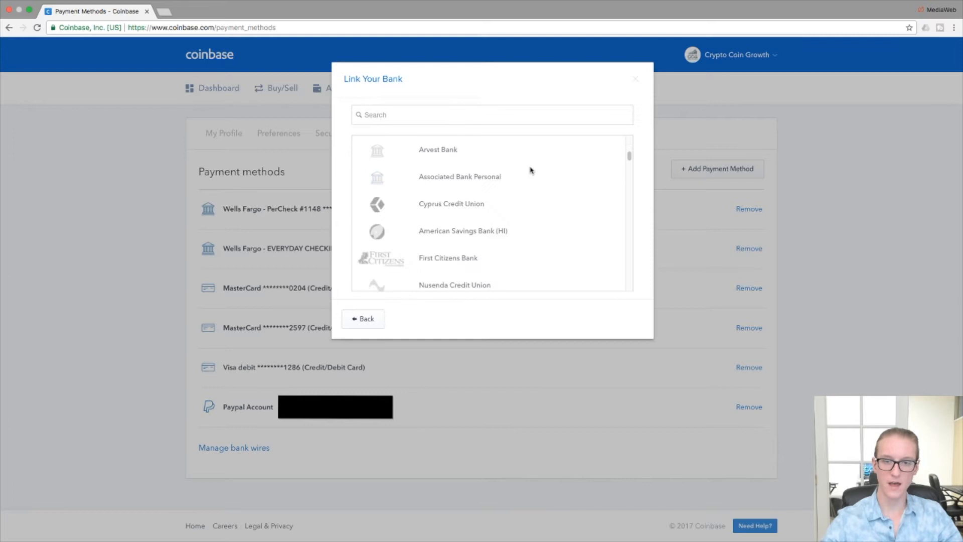
scroll("down", 3)
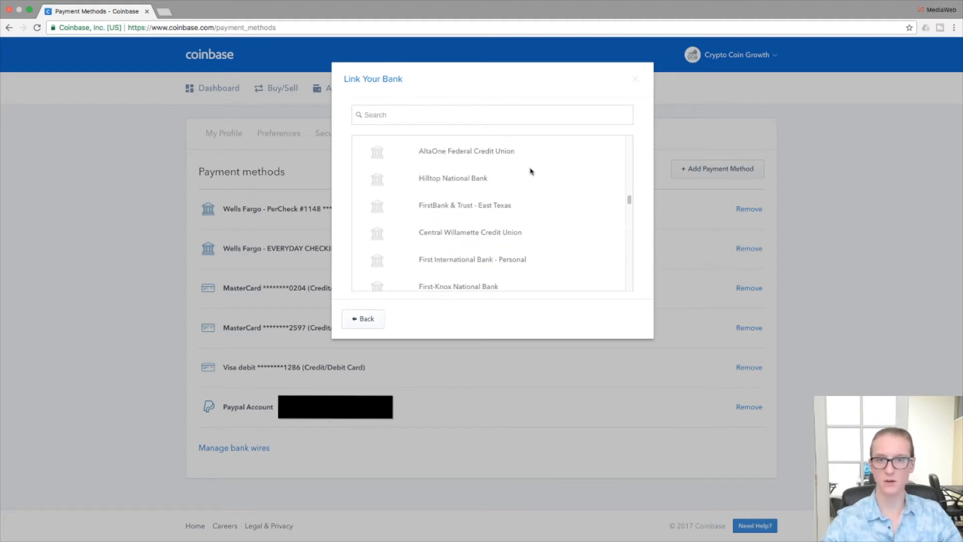
scroll("down", 3)
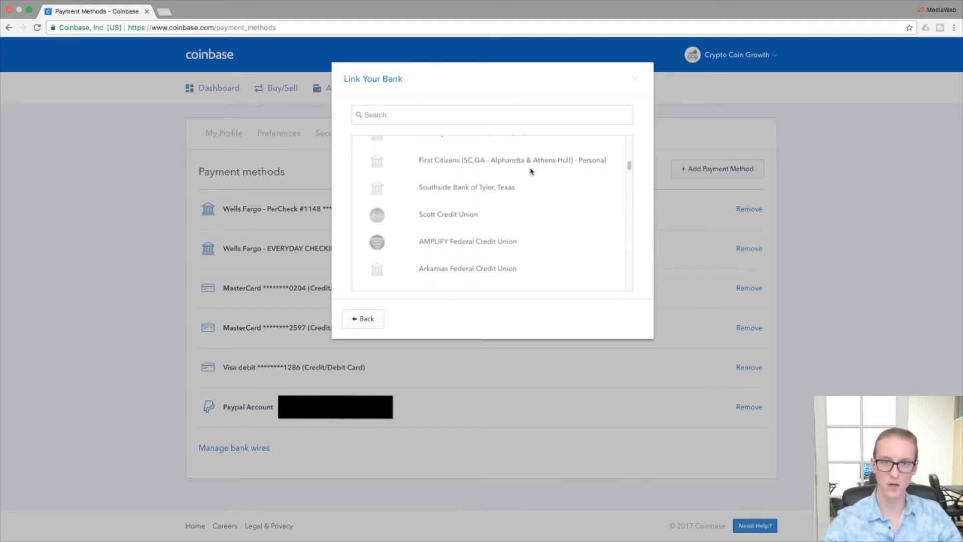
scroll("up", 3)
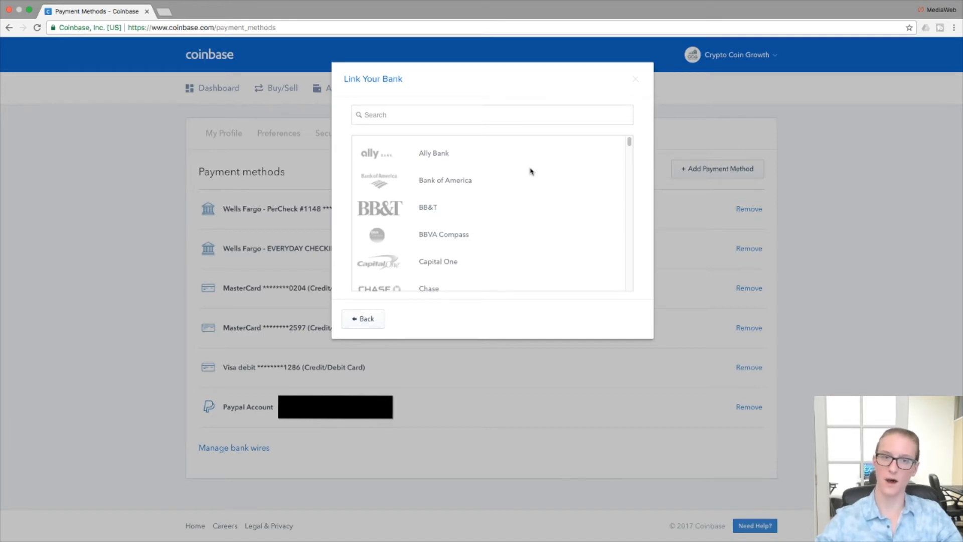
left_click(362, 318)
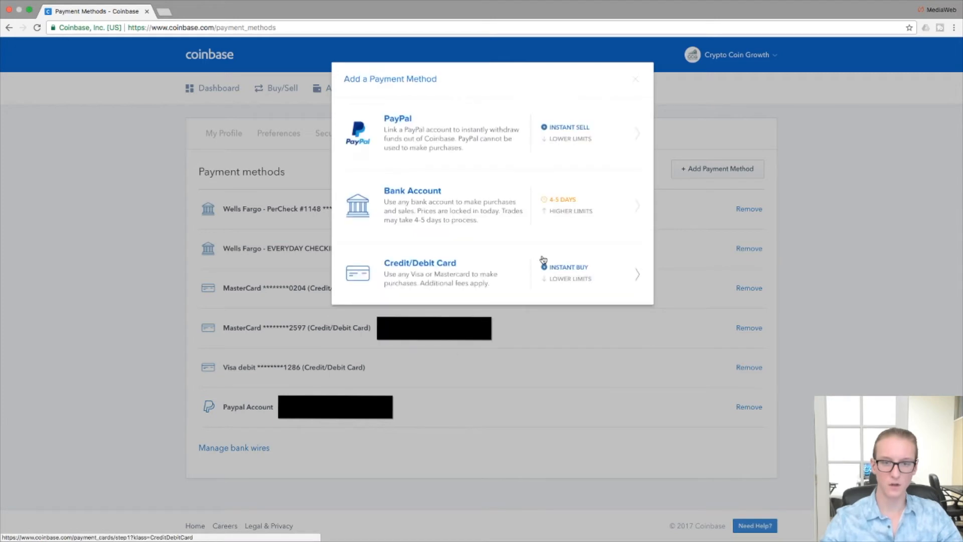
mouse_move(613, 274)
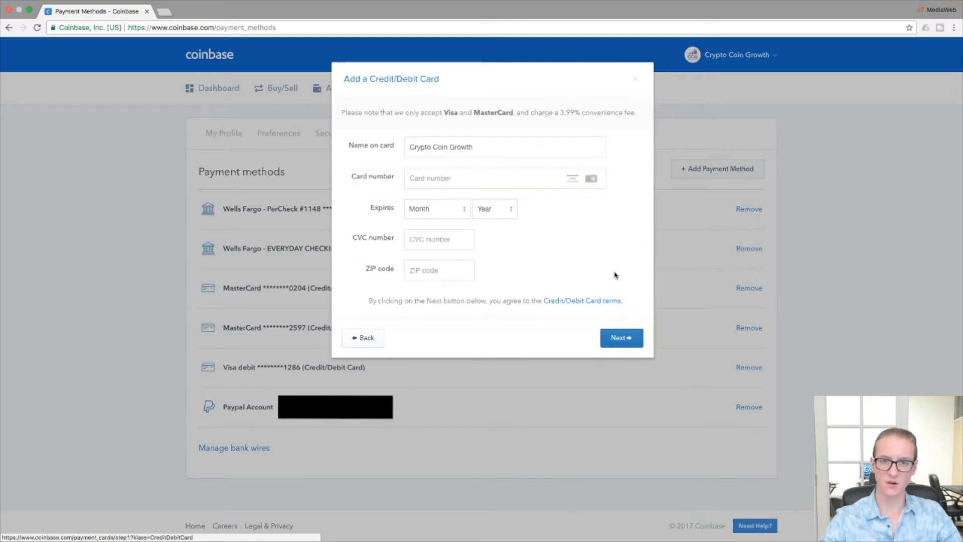
mouse_move(577, 262)
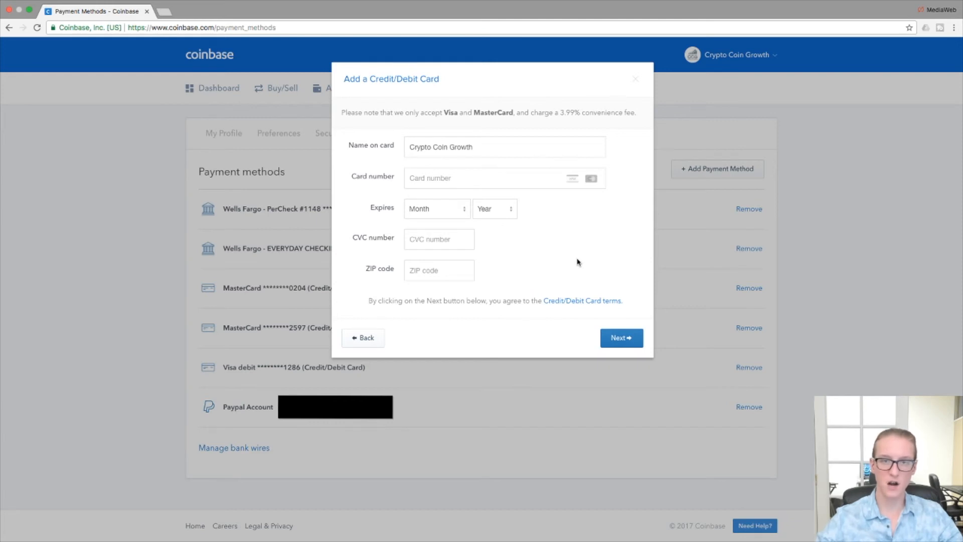
mouse_move(370, 277)
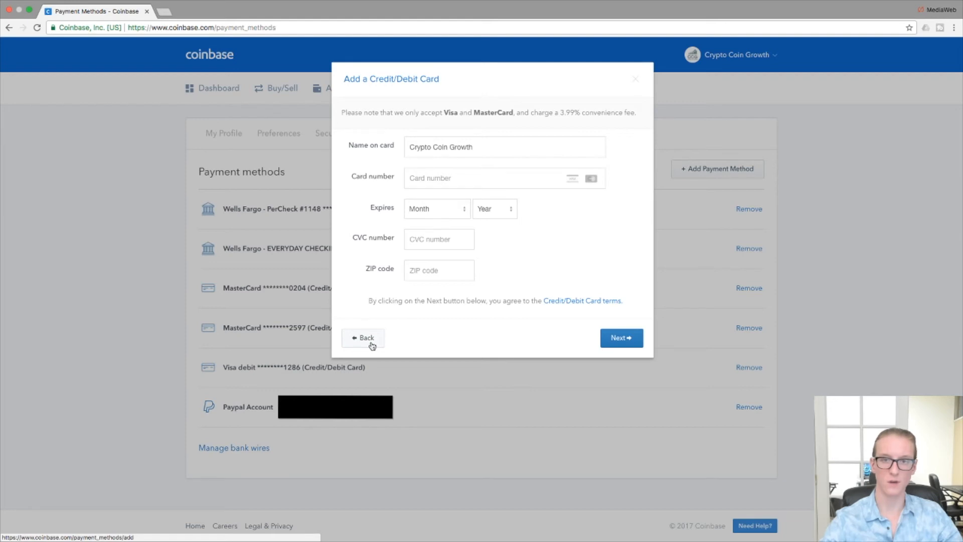
Step: Leave the card form, view the PayPal verification dialog, then return to method choices
left_click(363, 337)
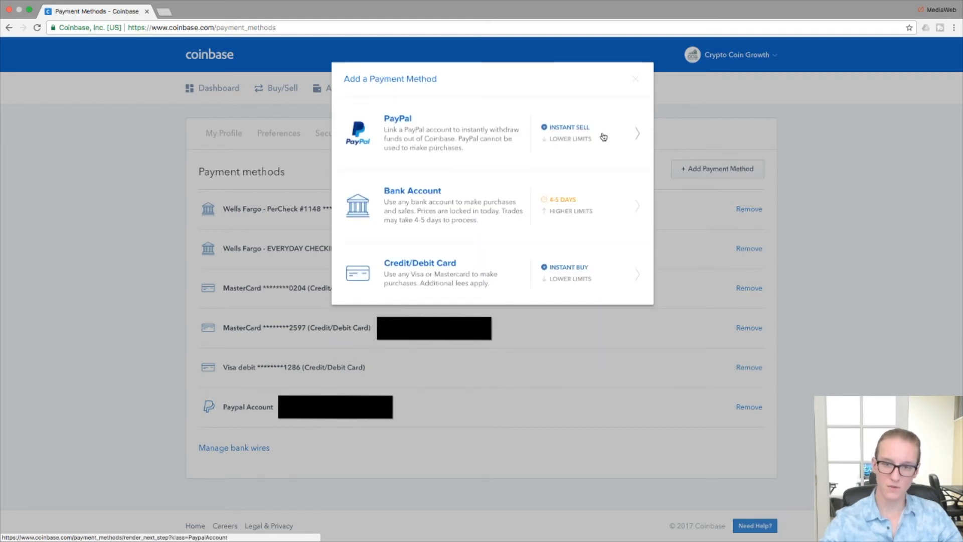
left_click(491, 133)
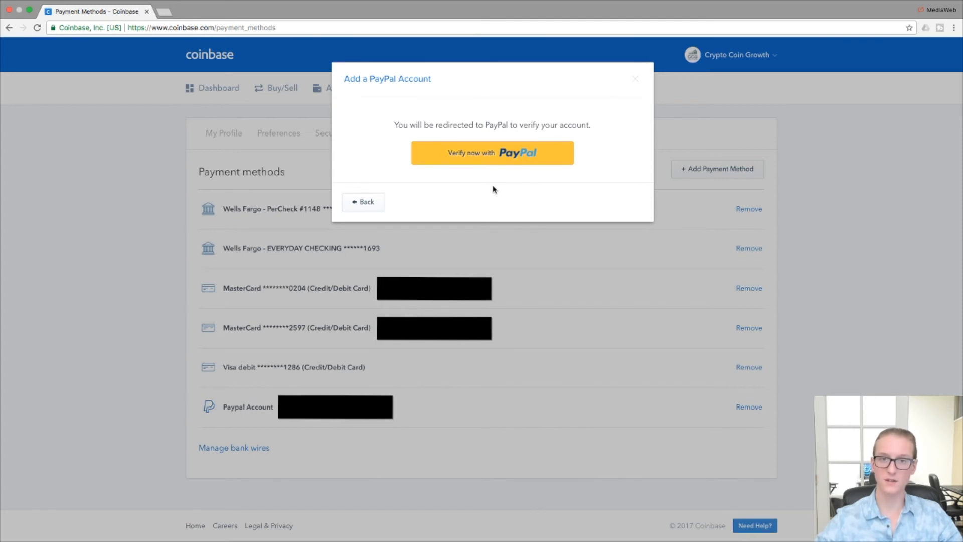
left_click(362, 202)
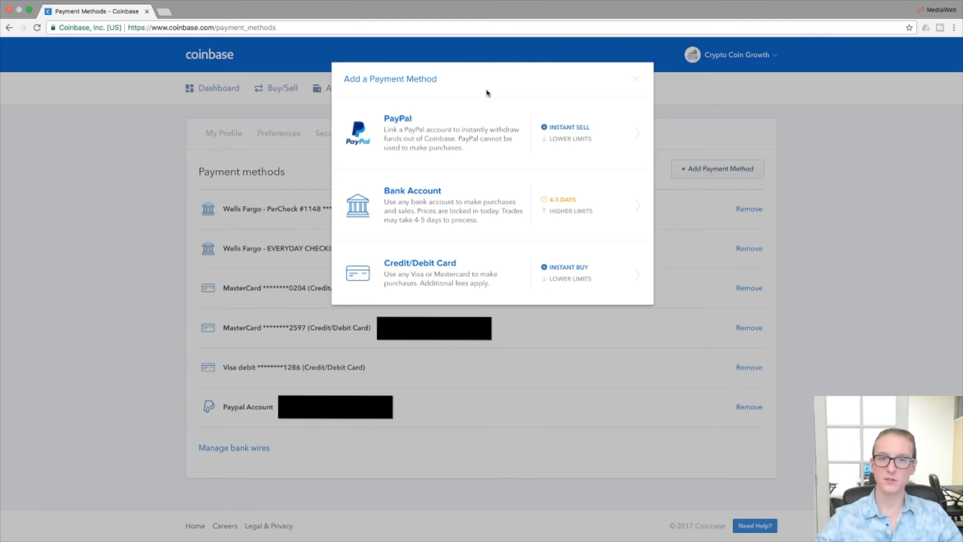
Step: Dismiss the add-method dialog, view the weekly buy and sell limits, then open the Dashboard
left_click(635, 78)
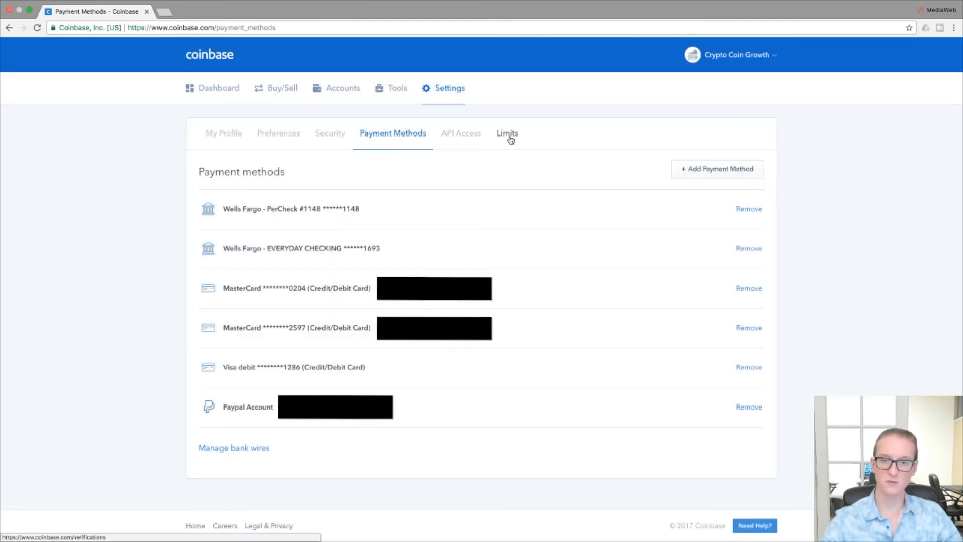
left_click(506, 133)
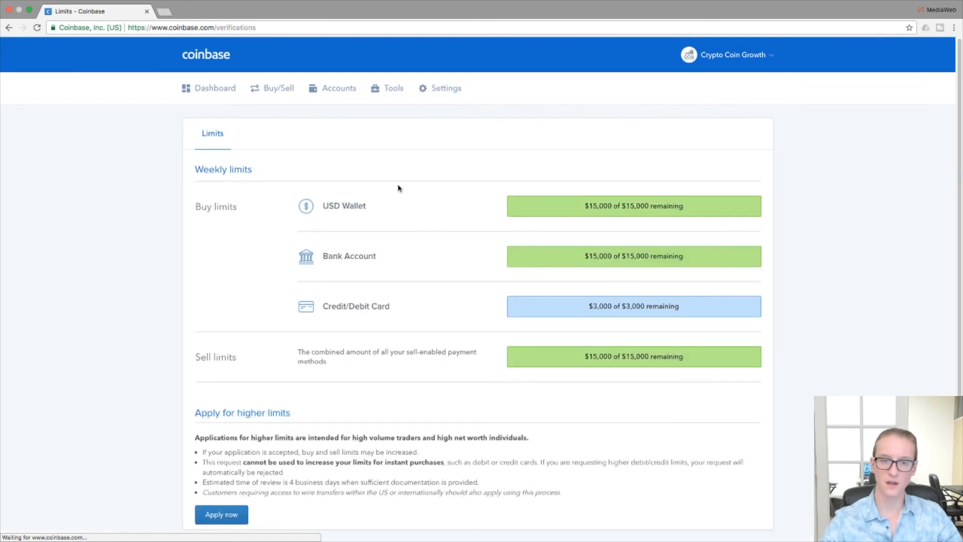
mouse_move(418, 220)
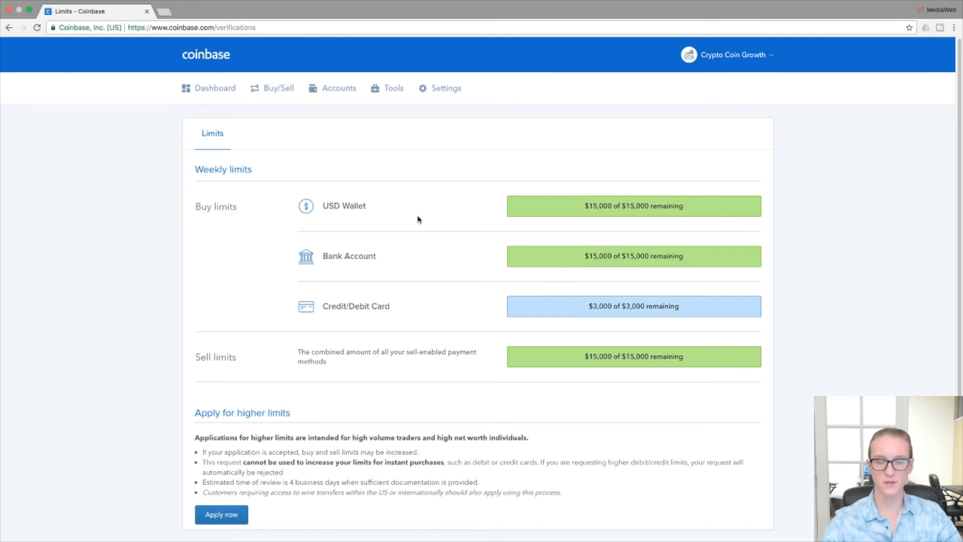
mouse_move(420, 229)
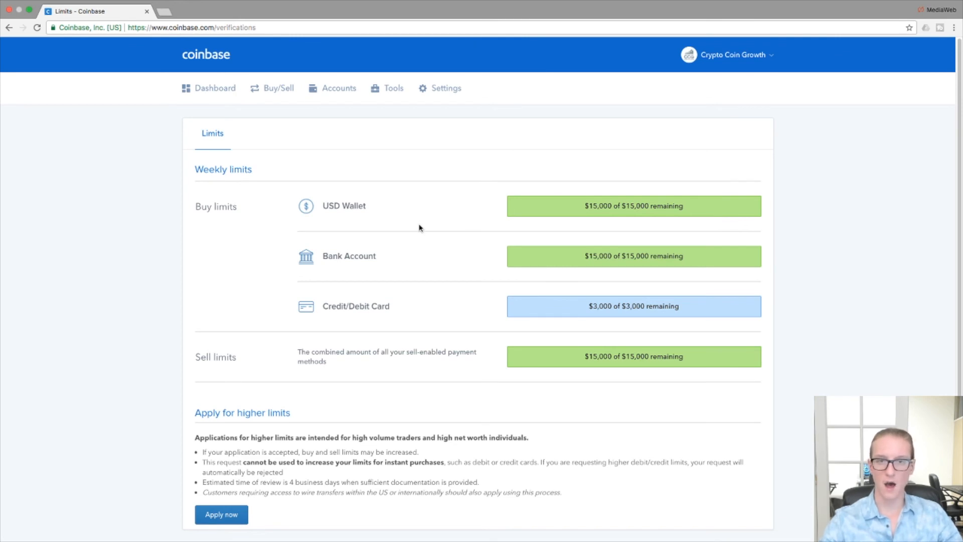
mouse_move(514, 230)
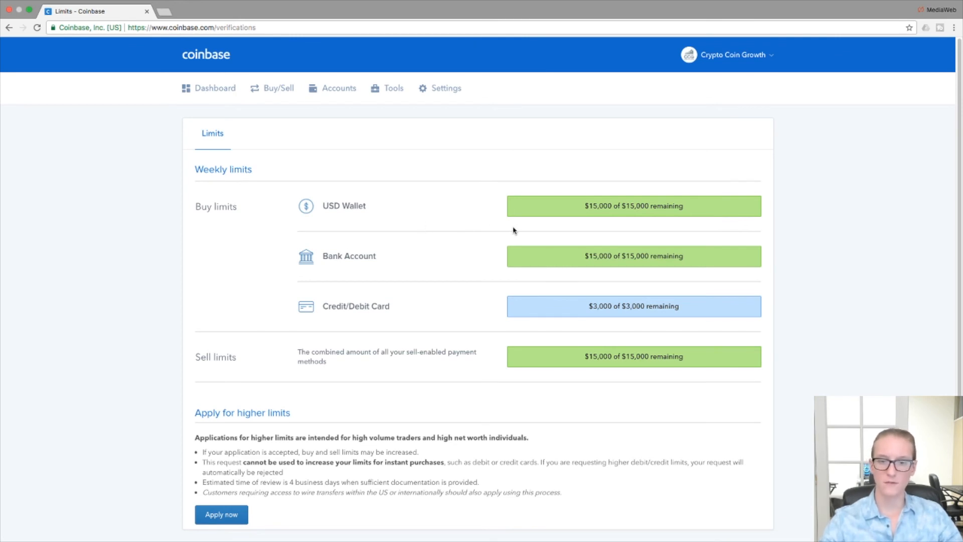
mouse_move(508, 388)
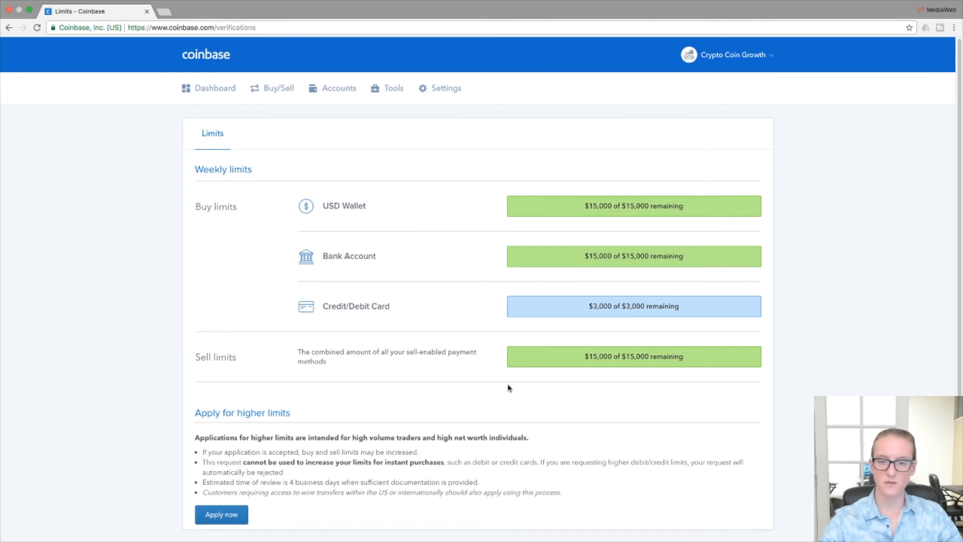
mouse_move(489, 141)
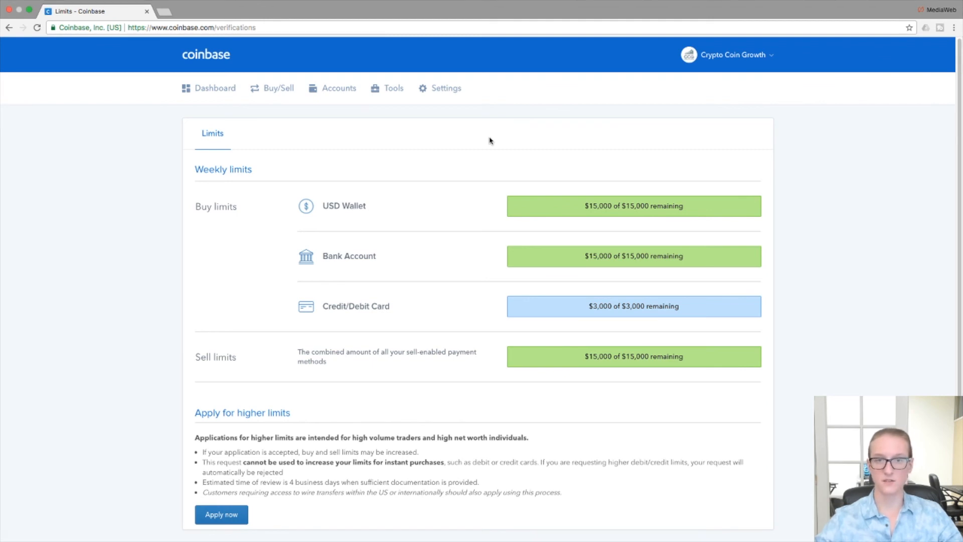
left_click(213, 88)
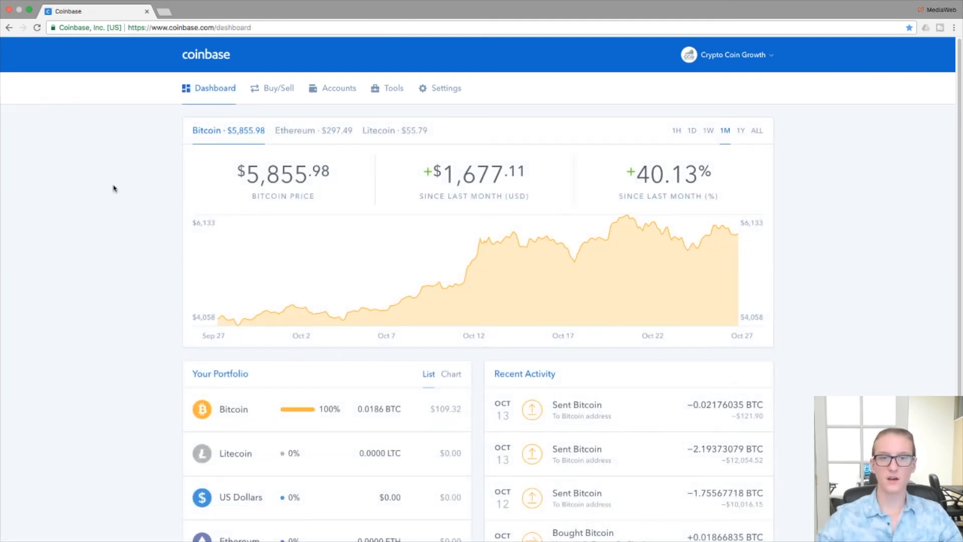